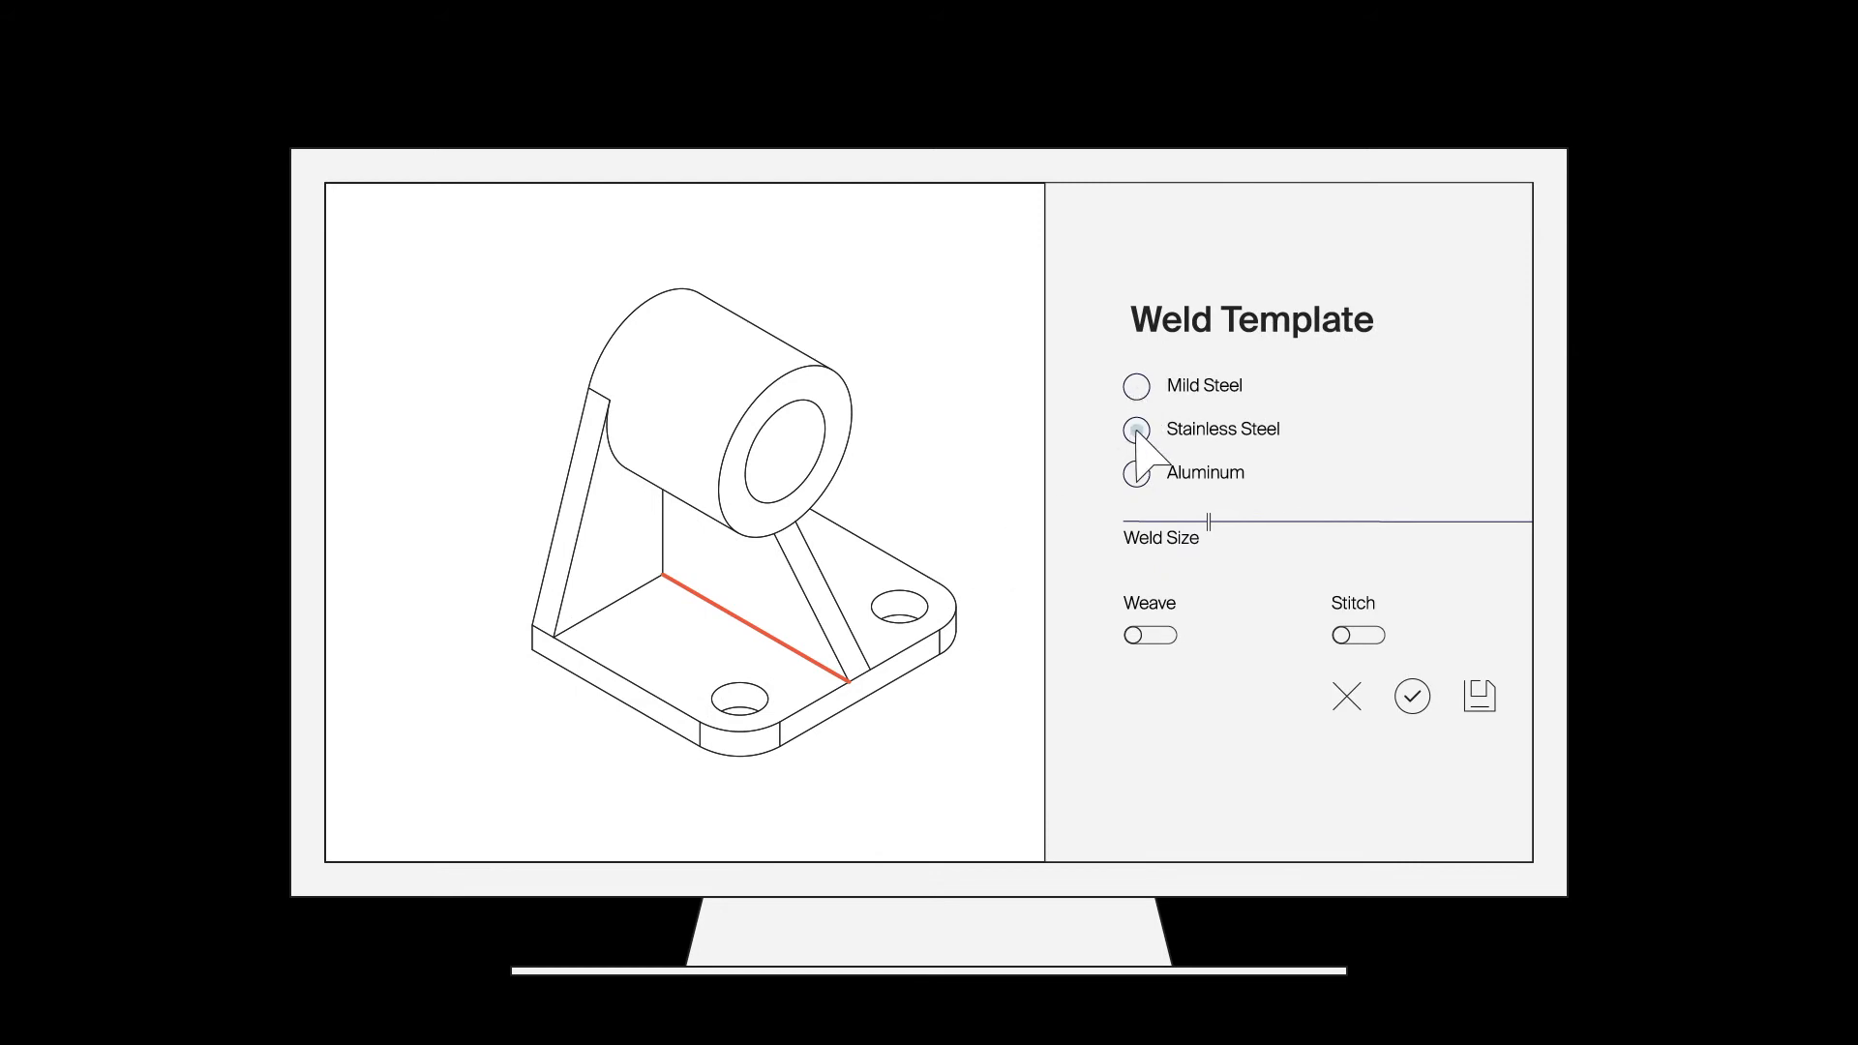
- Set the weld size for the stainless steel bracket seam and begin saving the template
{"action": "left_click", "coordinate": [1136, 428]}
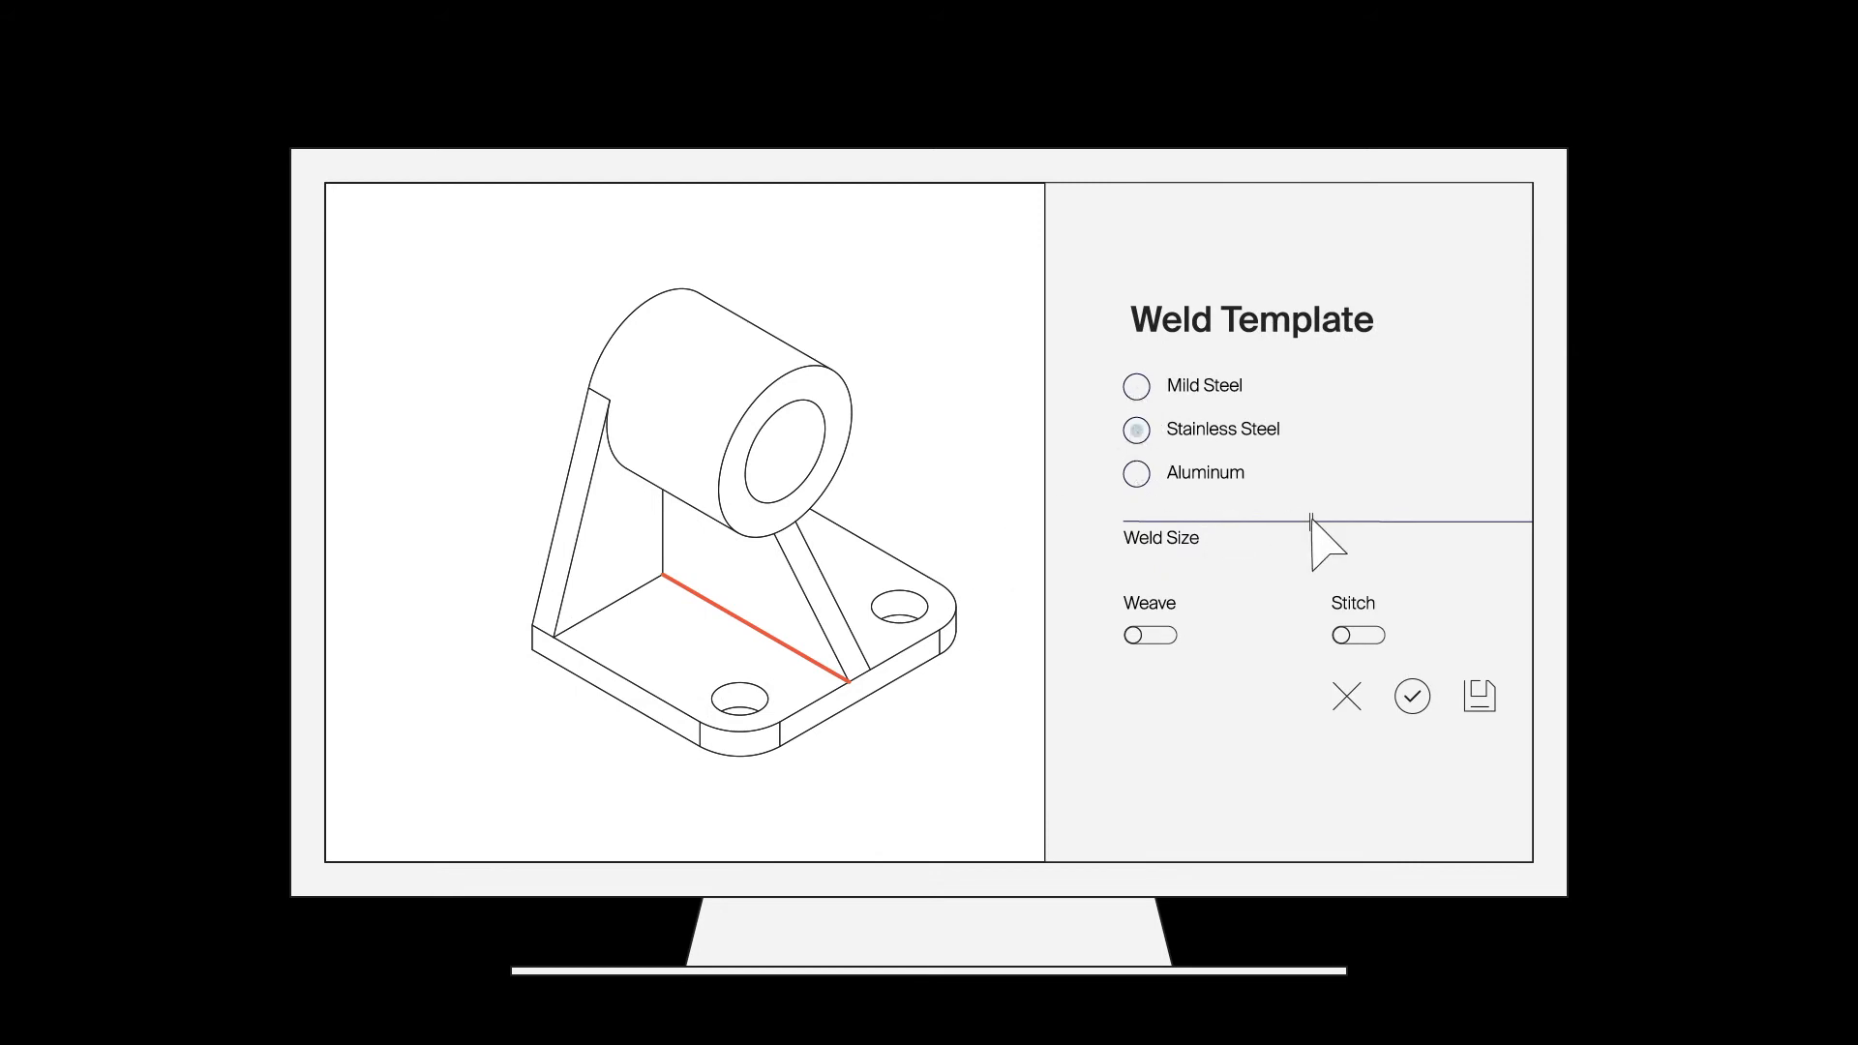
{"action": "left_click", "coordinate": [1479, 696]}
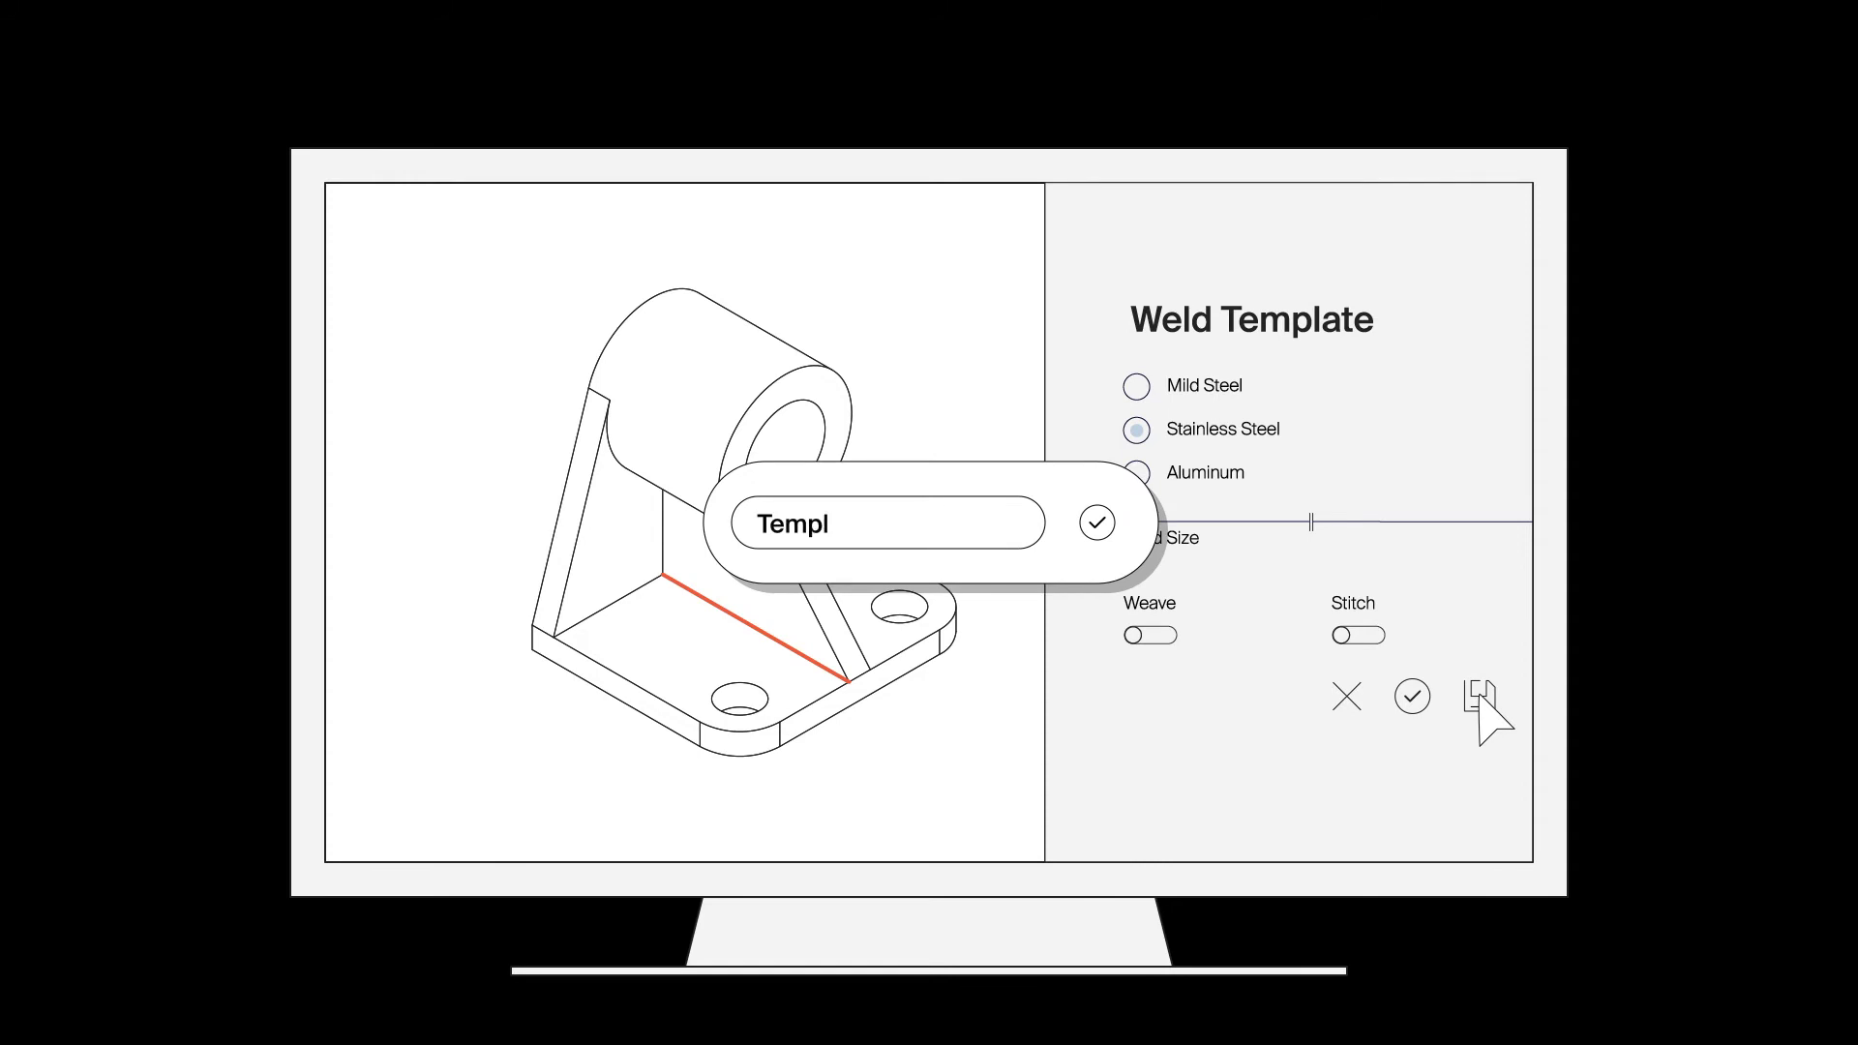